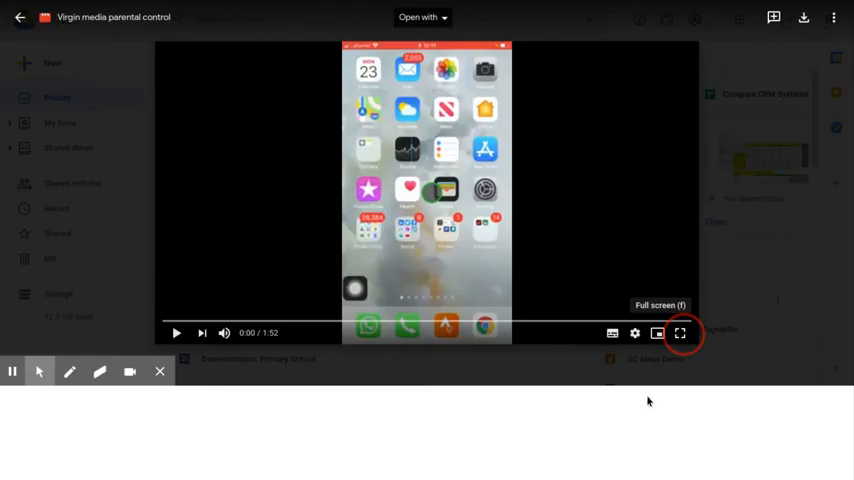
Step: Bring up the Virgin Media Connect listing in the iPhone App Store
left_click(680, 333)
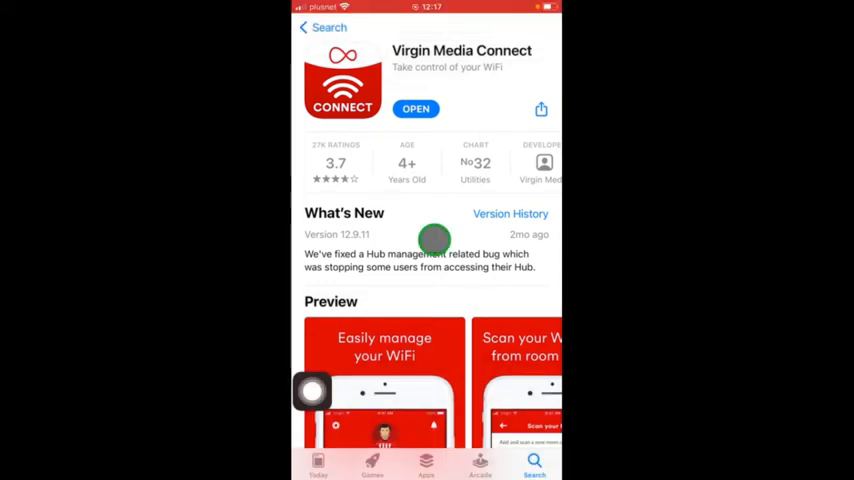
Step: Launch Virgin Media Connect and scroll through My devices to Child Laptop's details
left_click(415, 108)
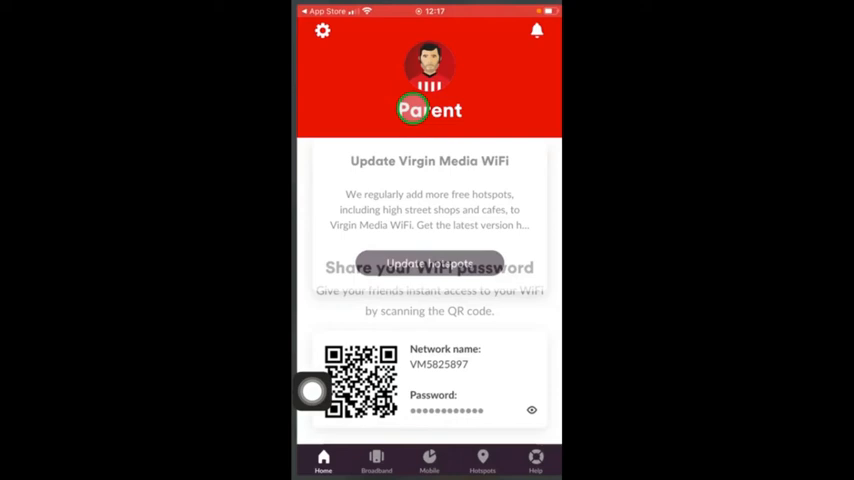
scroll("down", 3)
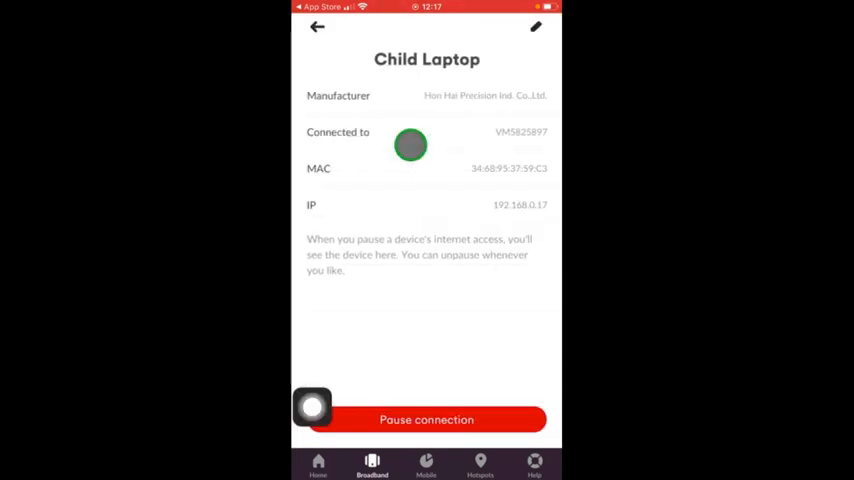
Step: Edit the device name to 'Child Laptop' and go back to the devices list
left_click(536, 27)
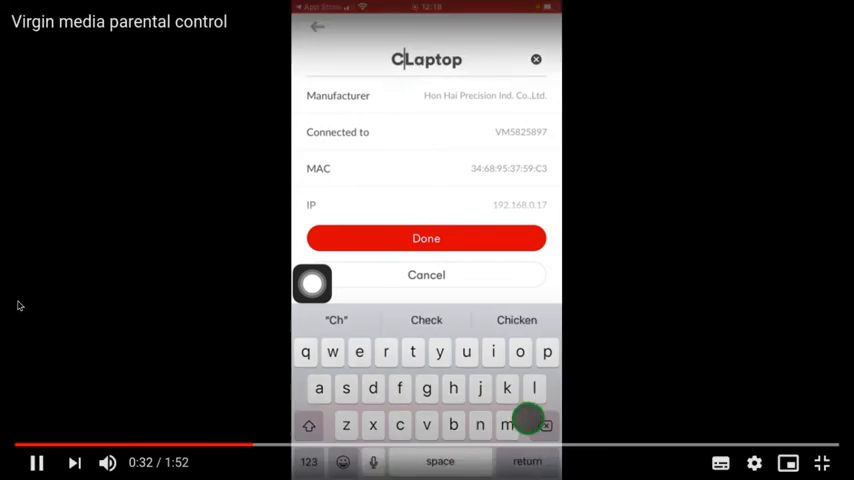
type("hild")
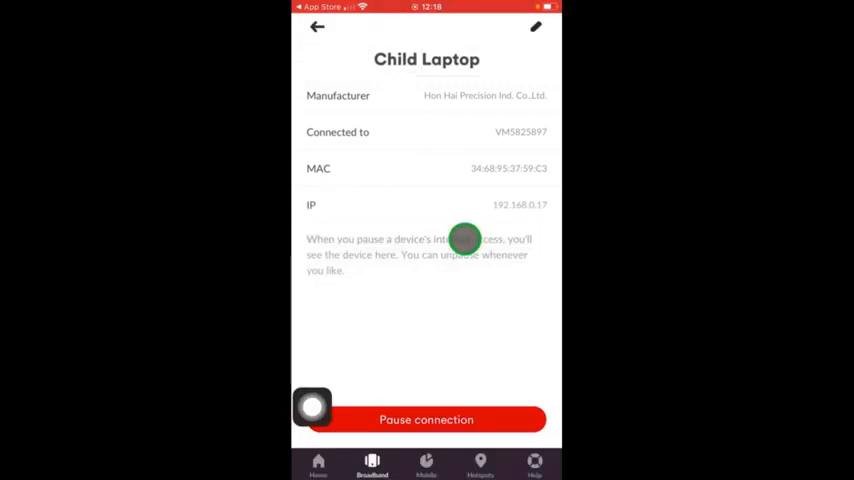
left_click(314, 27)
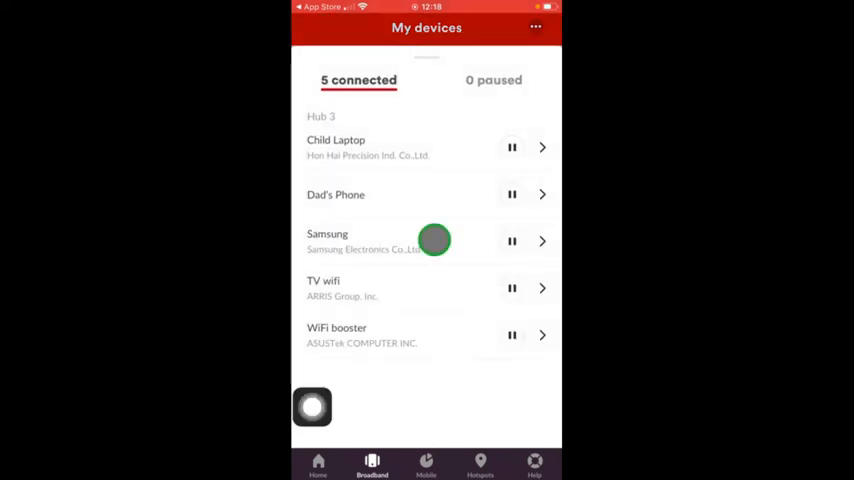
Step: Pause Child Laptop's internet access and view the '1 paused' tab
left_click(512, 147)
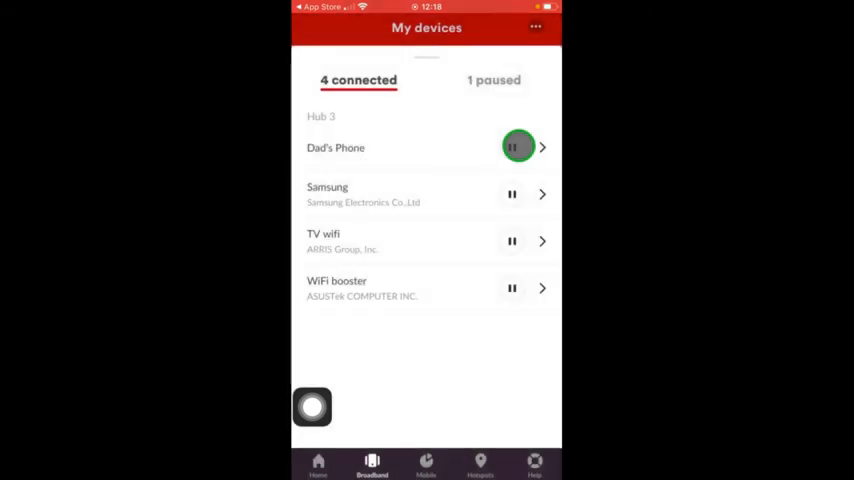
left_click(516, 147)
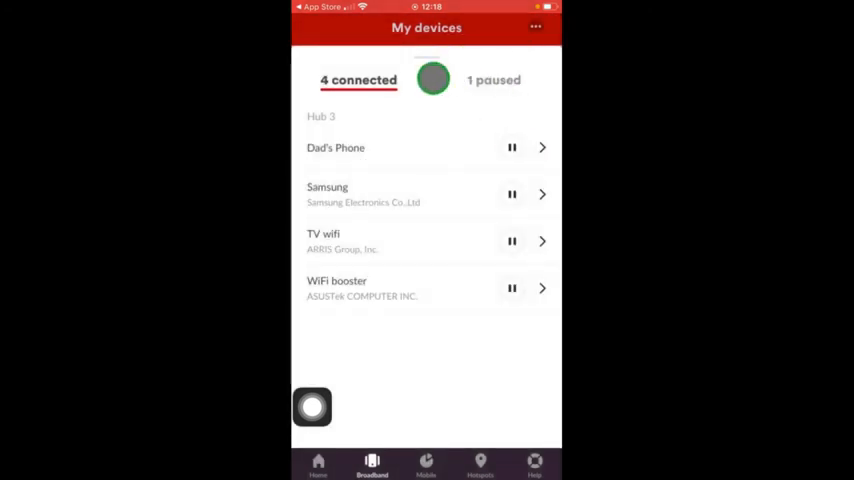
left_click(493, 80)
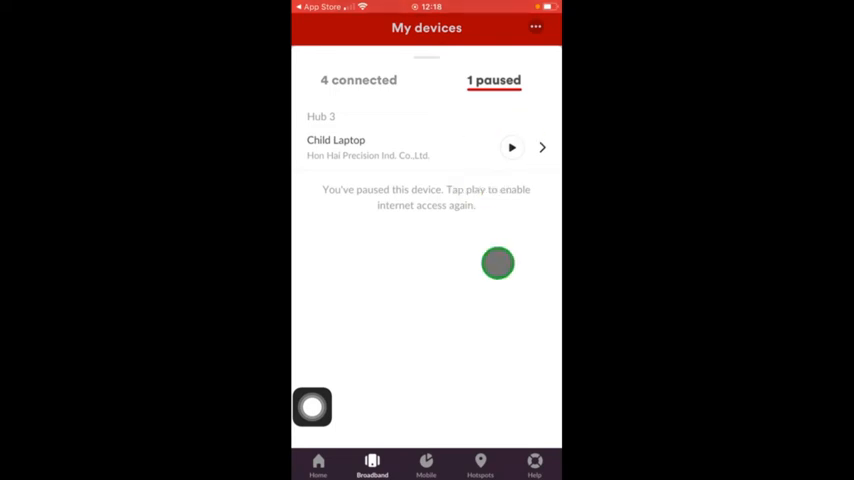
Step: Resume Child Laptop's connection from its details page in the paused tab
left_click(542, 147)
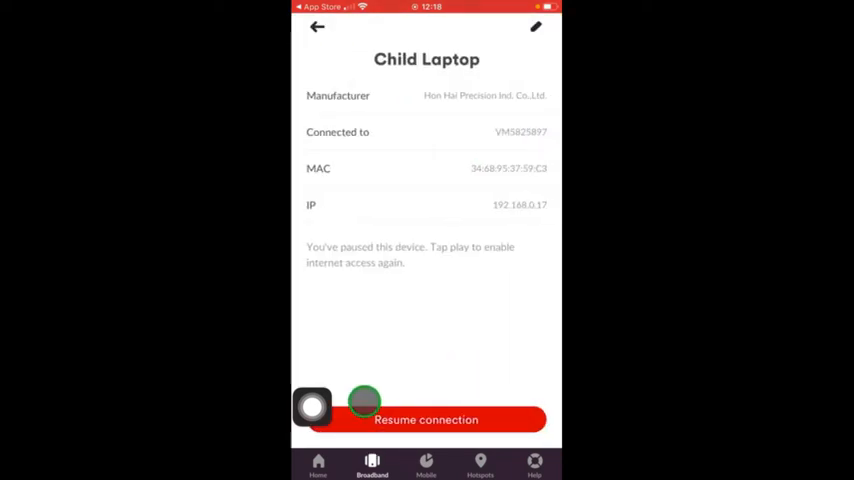
left_click(426, 419)
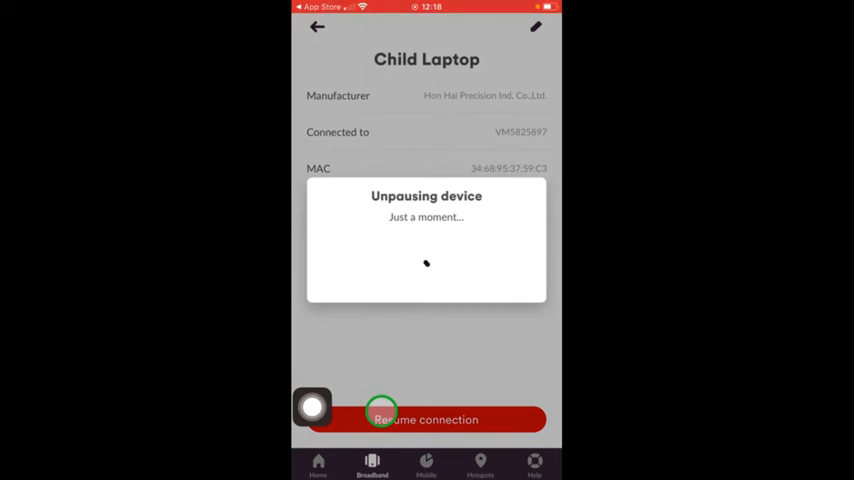
left_click(425, 420)
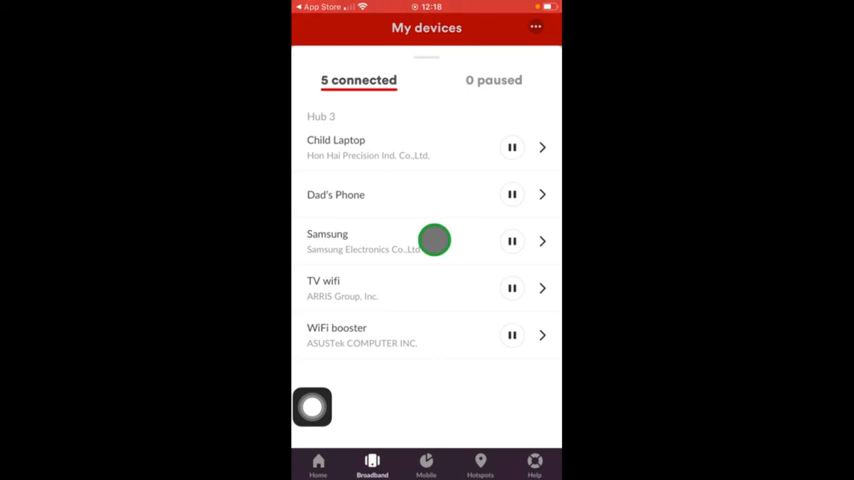
Step: Pause Child Laptop again, then tap its button to restore access
left_click(511, 147)
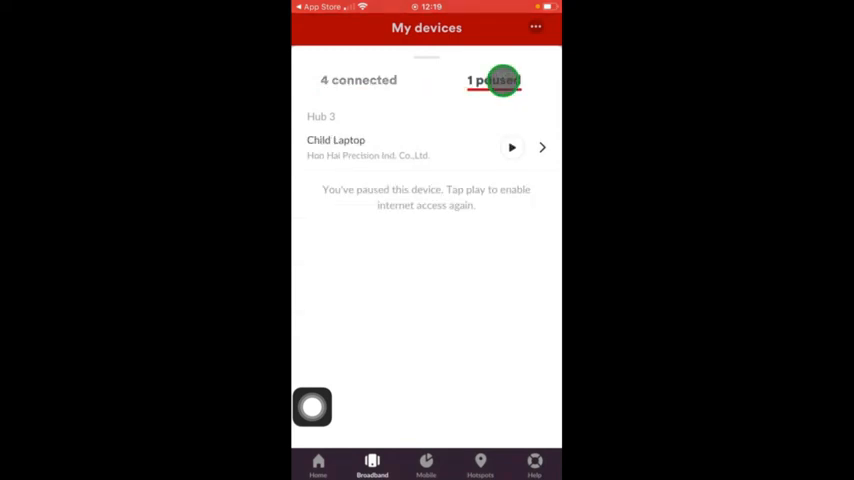
left_click(511, 147)
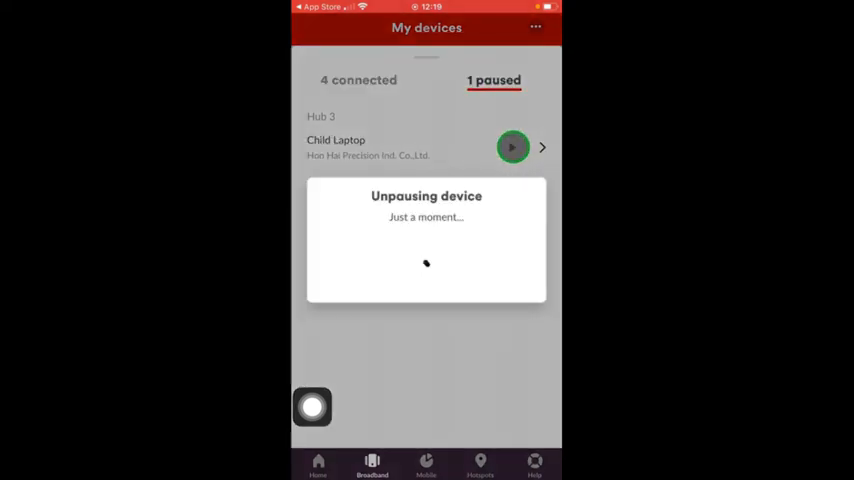